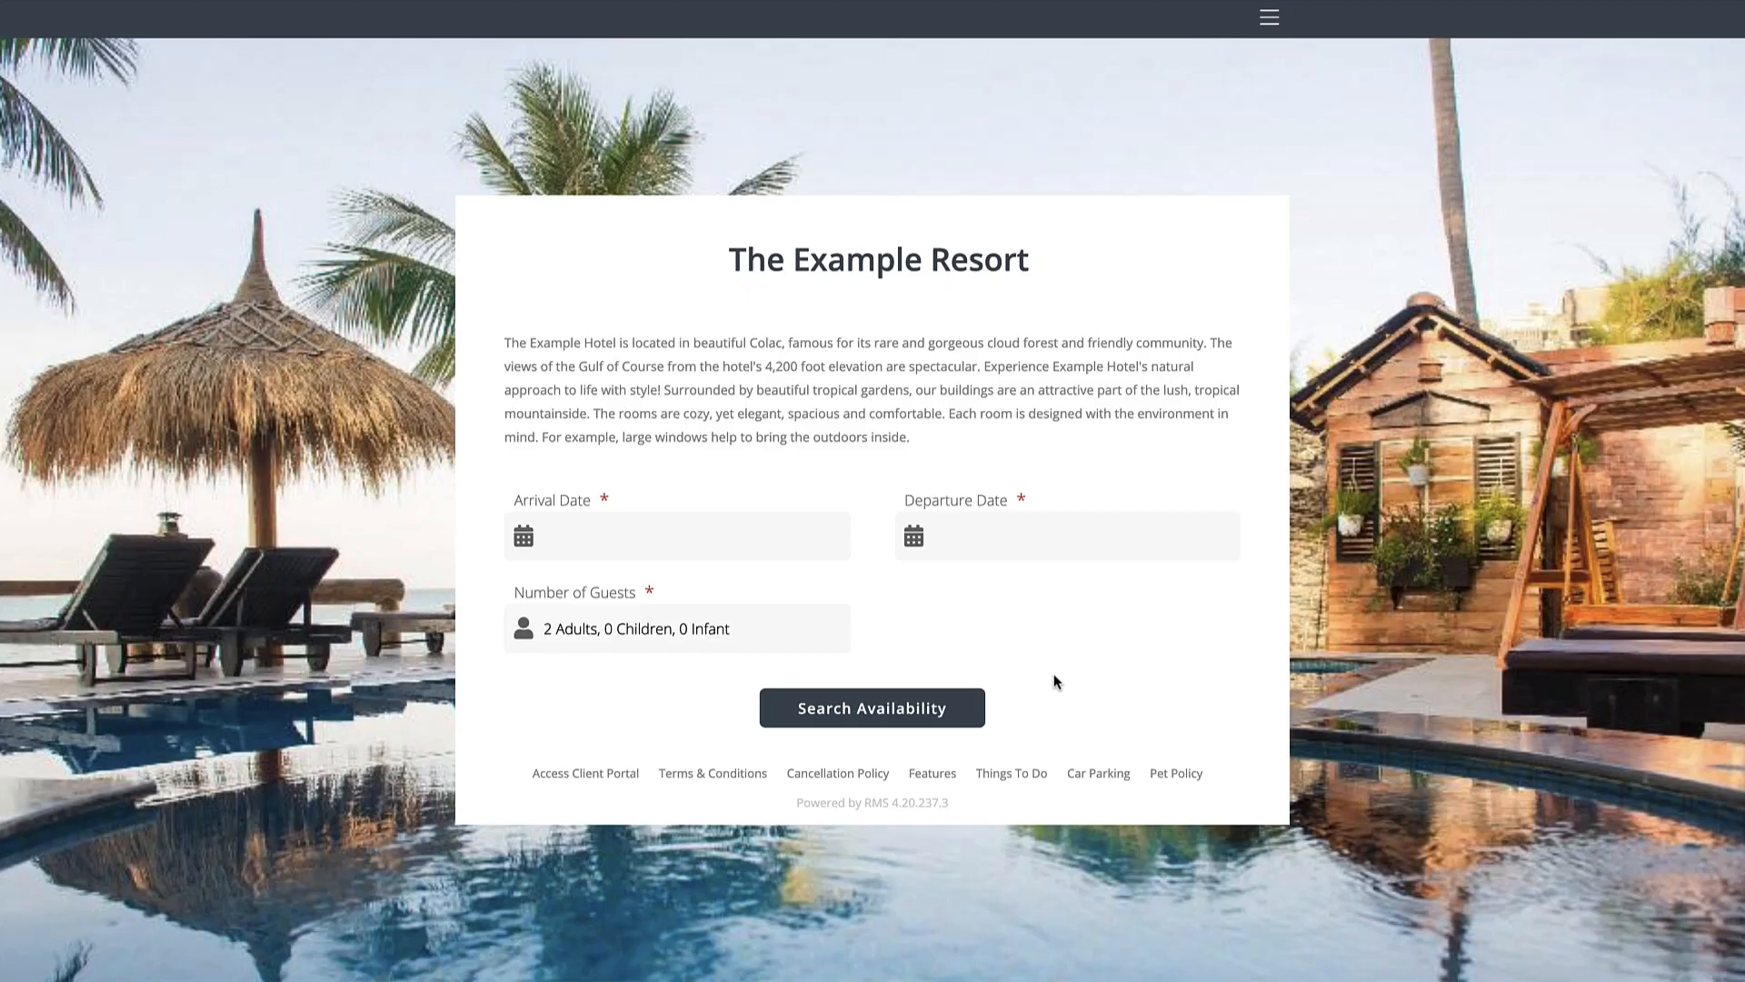
- Choose a stay arriving Tue 1 Sep and departing Thu 3 Sep 2020
left_click(676, 535)
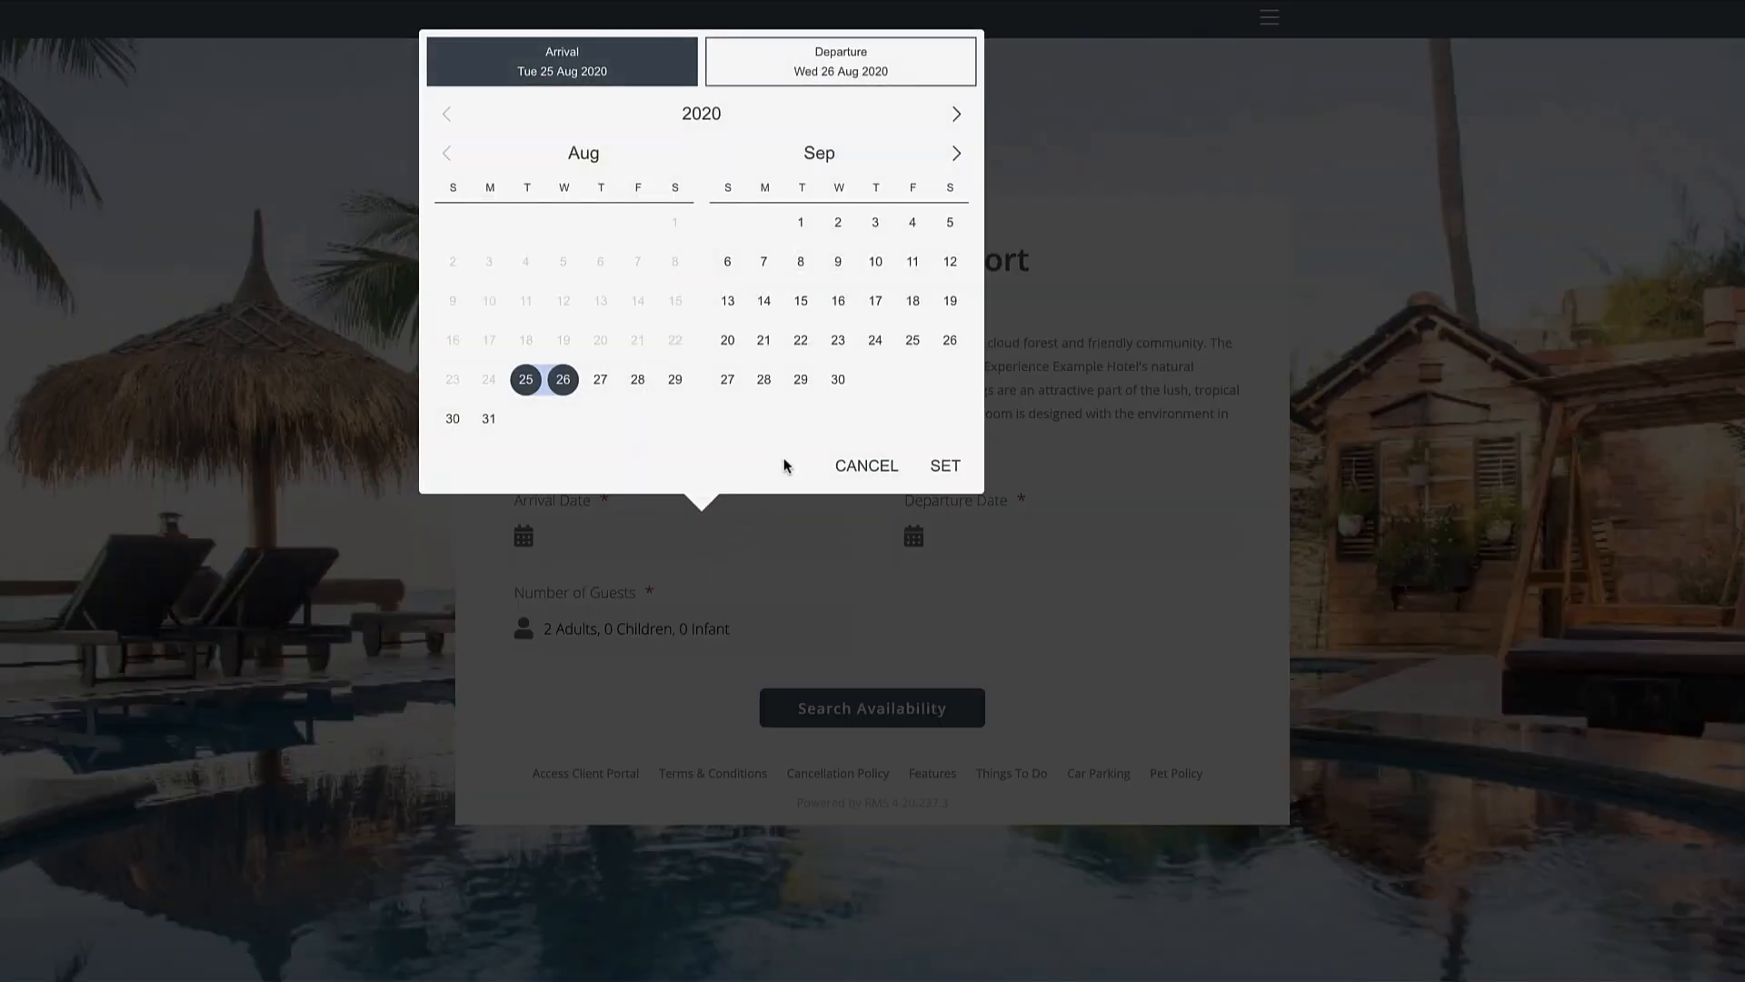
left_click(800, 222)
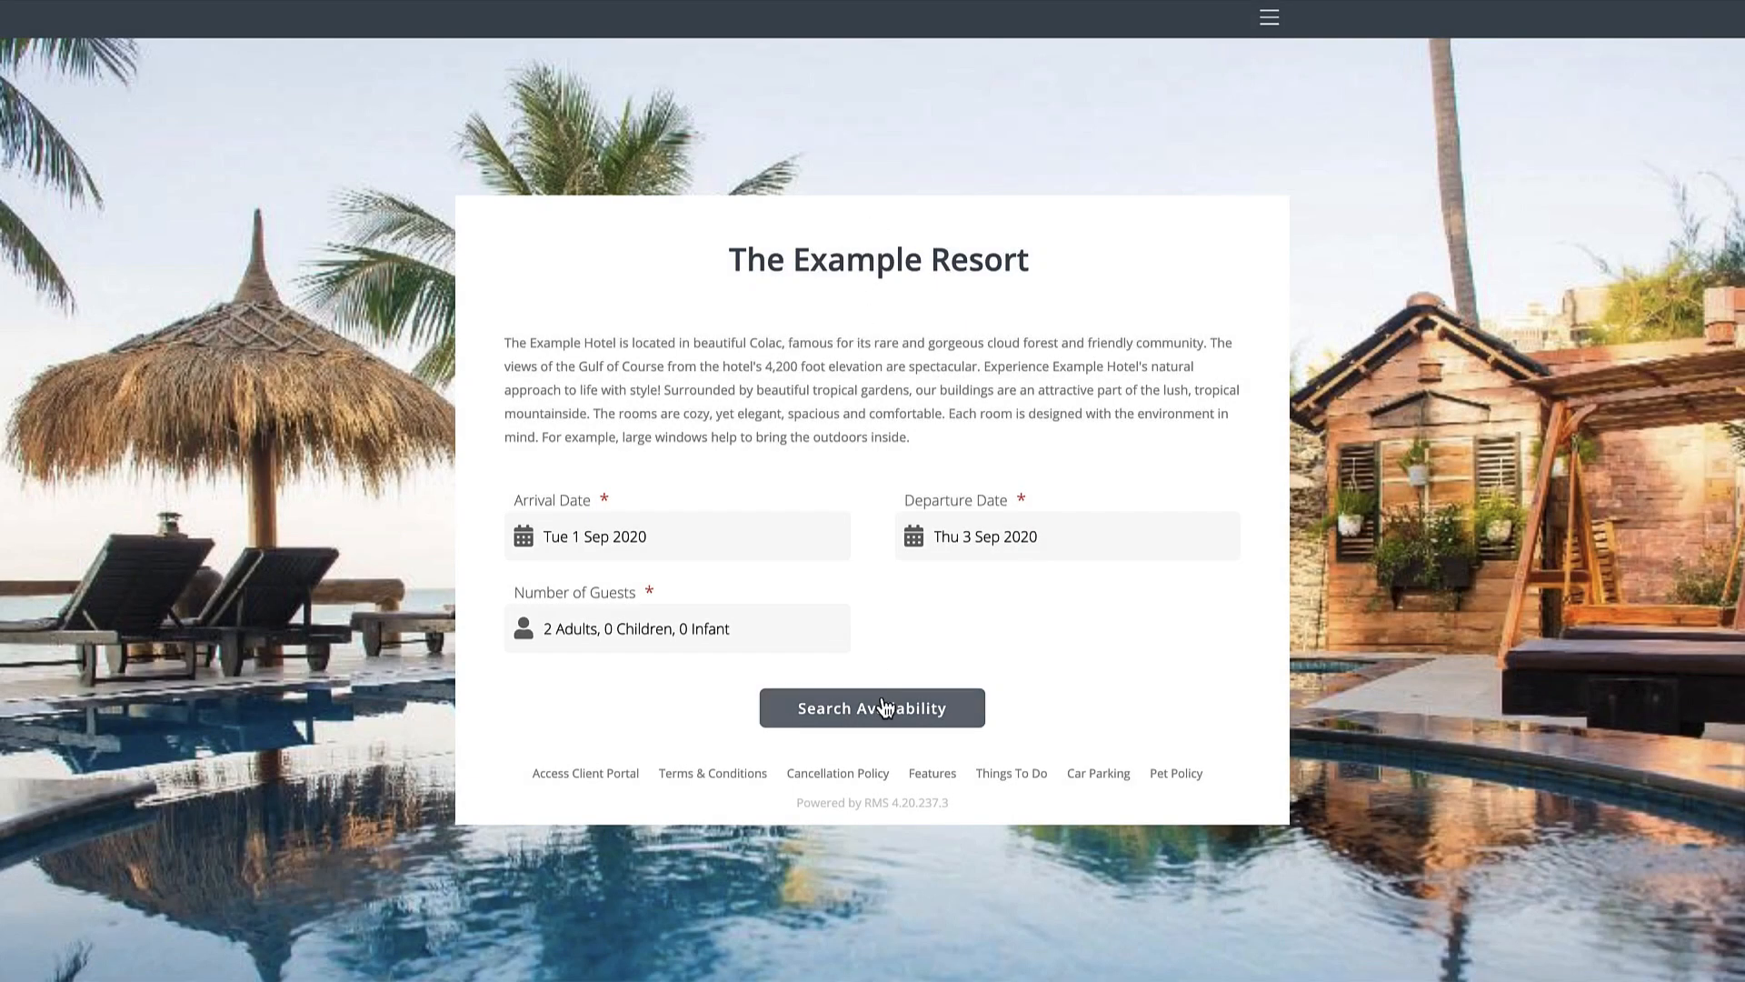
- Search availability and add Budget Rooms 3 Person at the $216 Online Rate
left_click(872, 708)
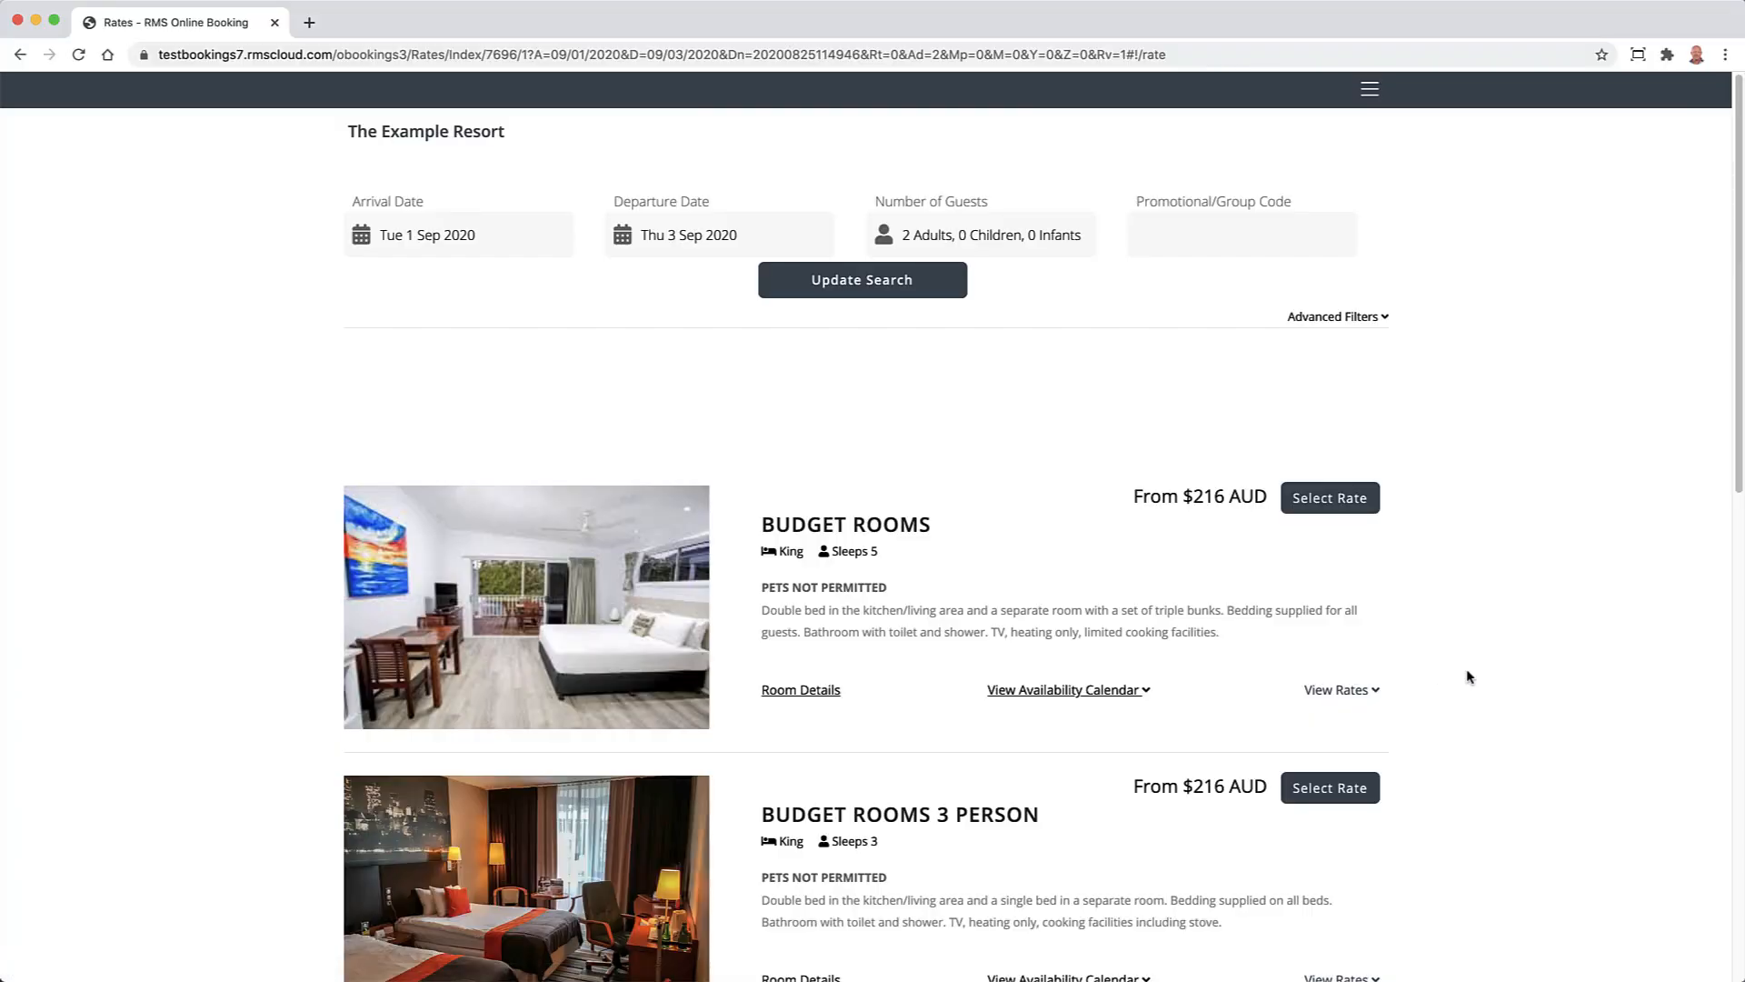
scroll("down", 3)
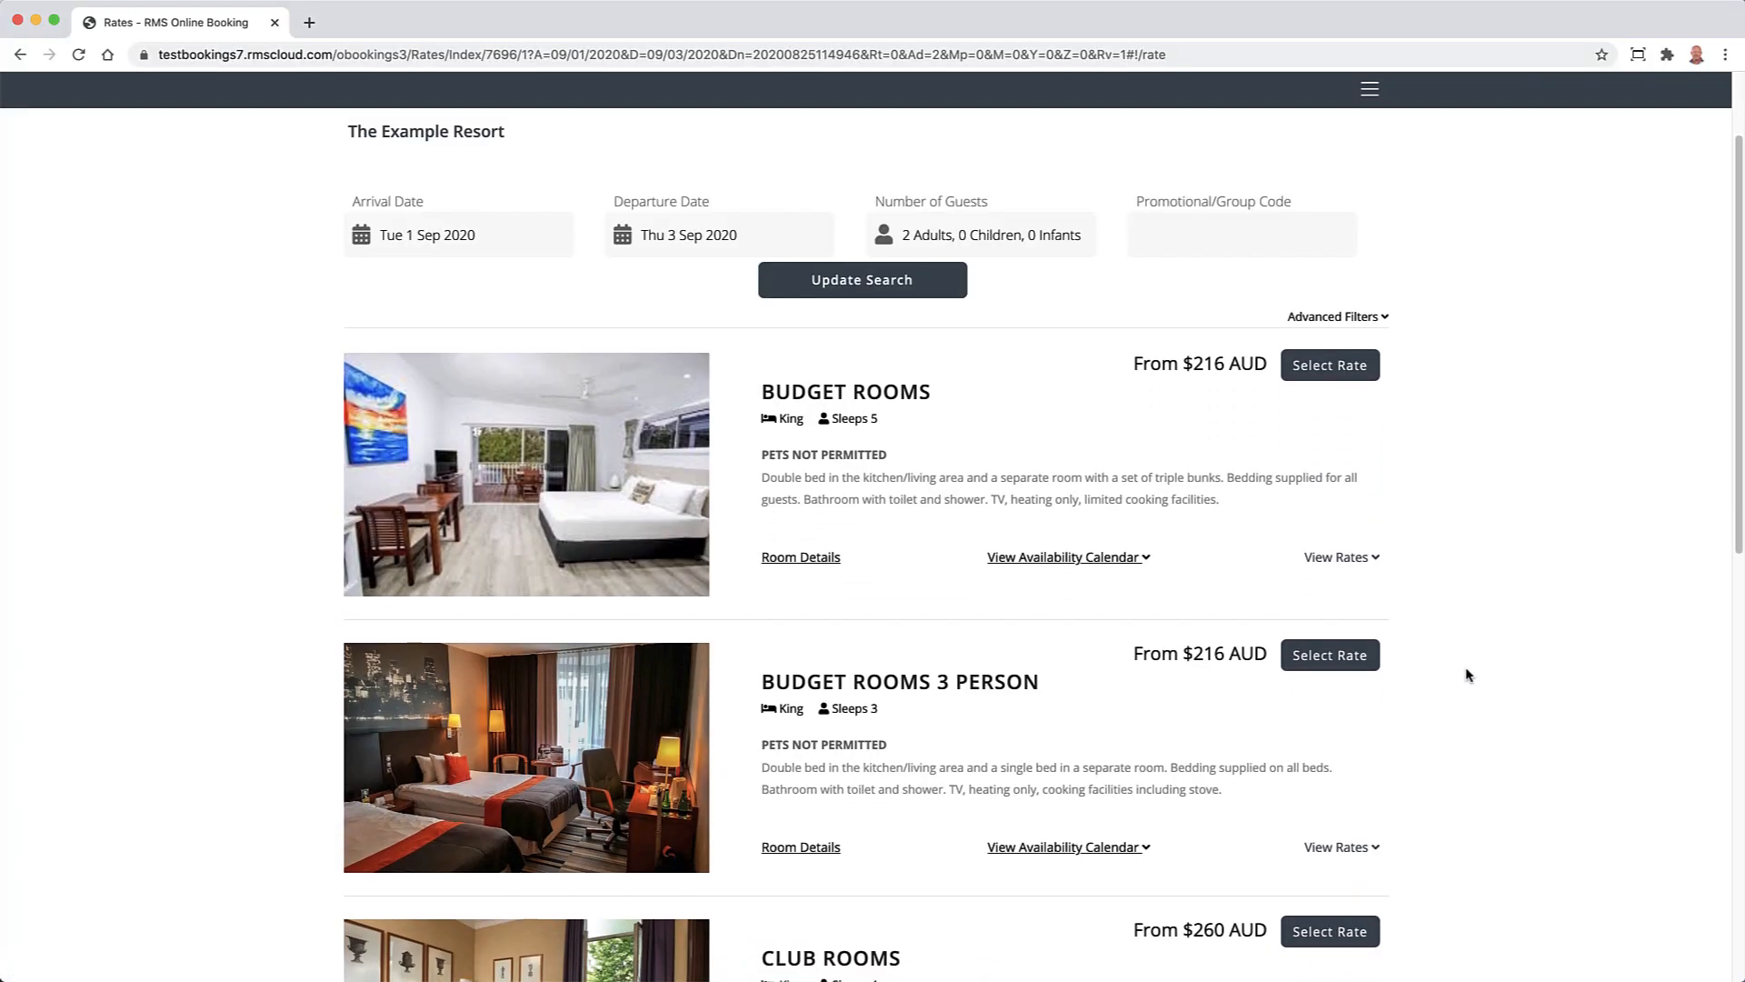
scroll("down", 3)
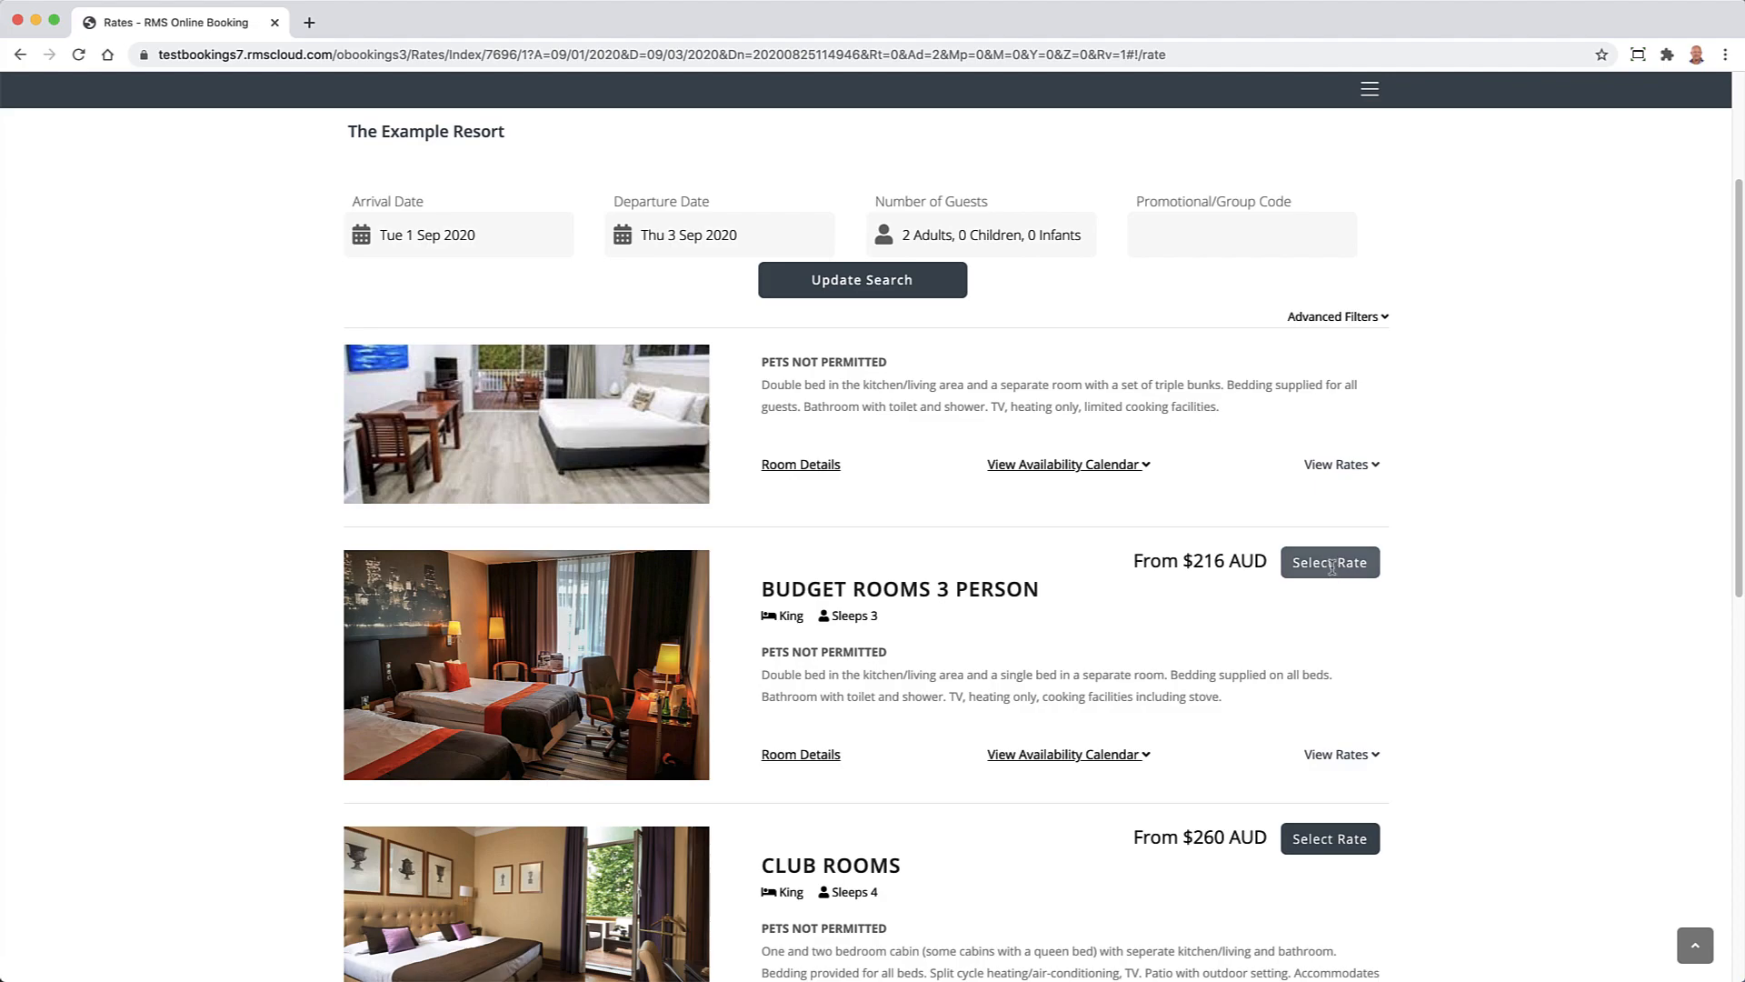
left_click(1329, 562)
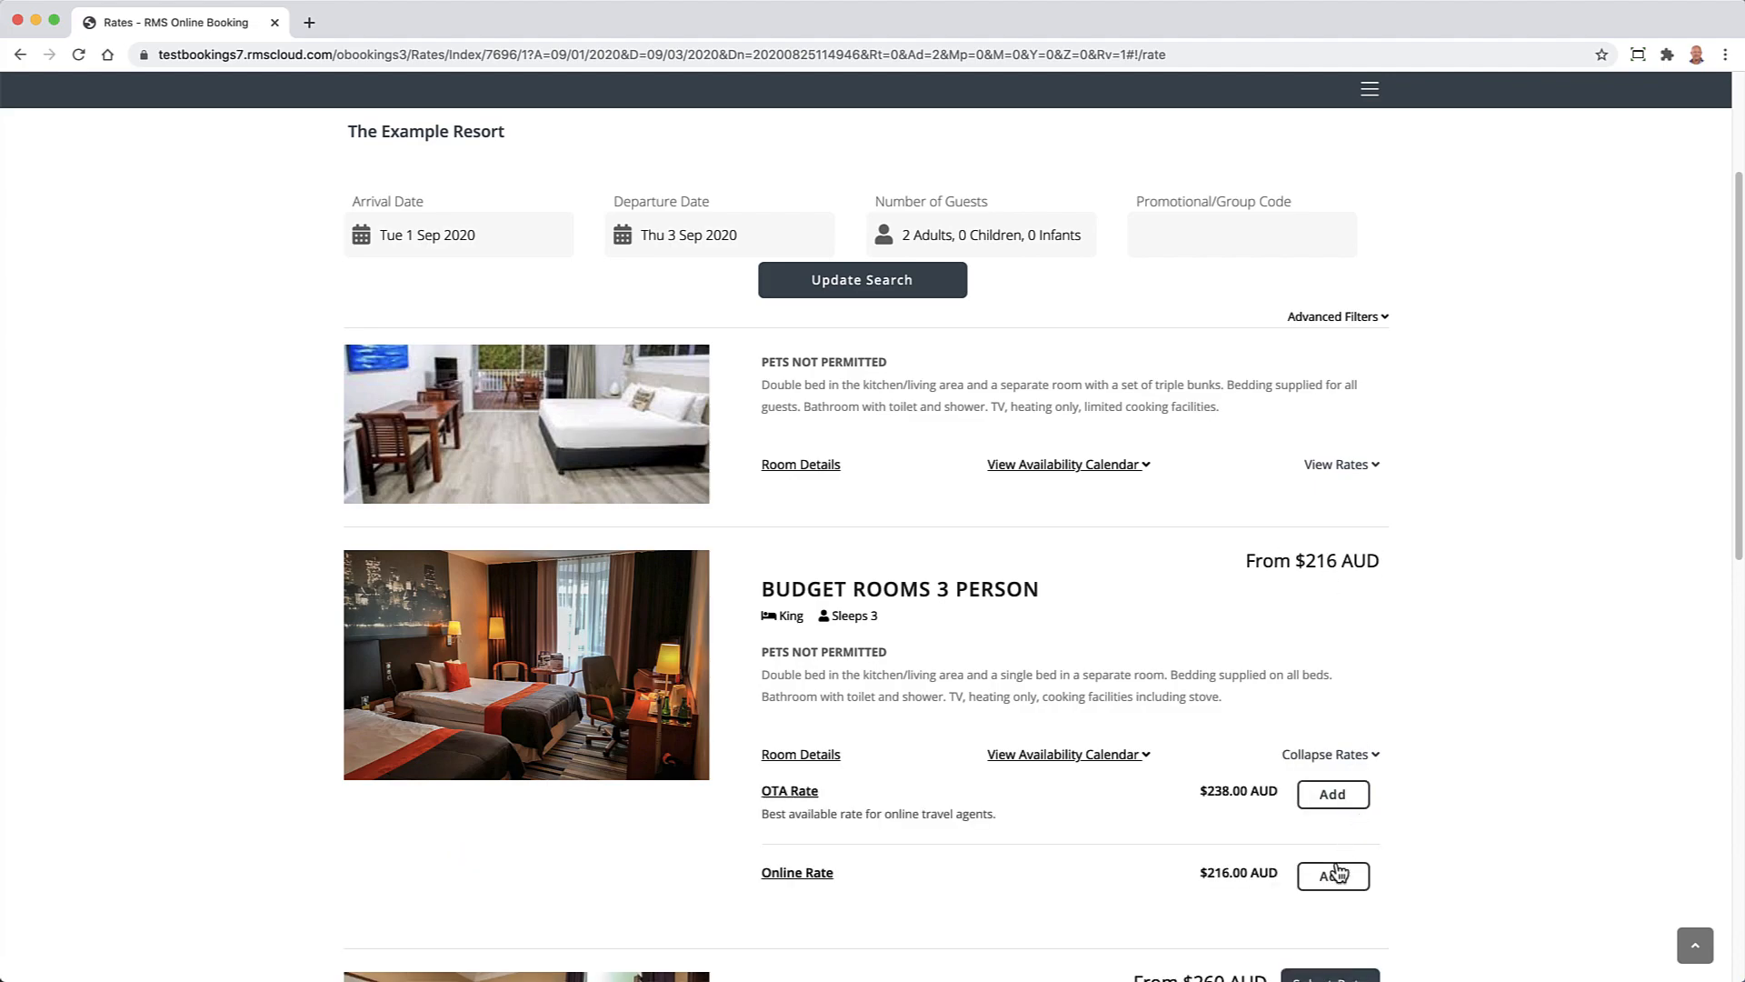
left_click(1332, 874)
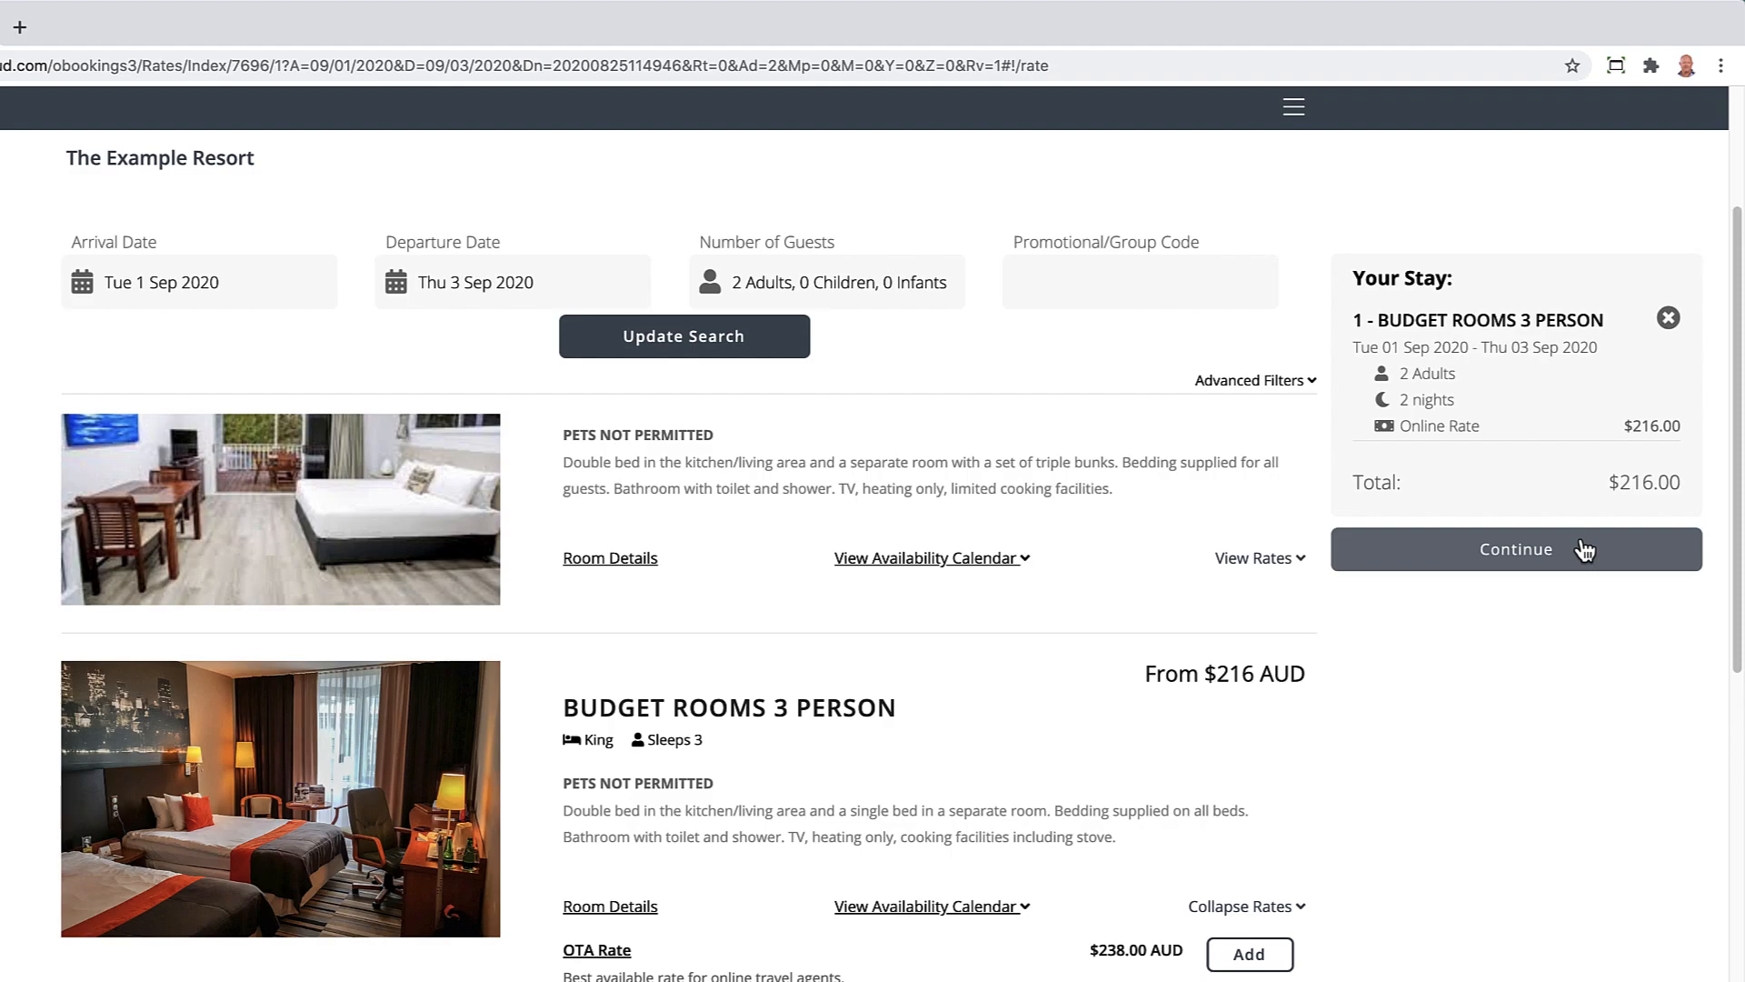
- Continue to extras and save one Late Check Out extra for $55.00
left_click(1514, 549)
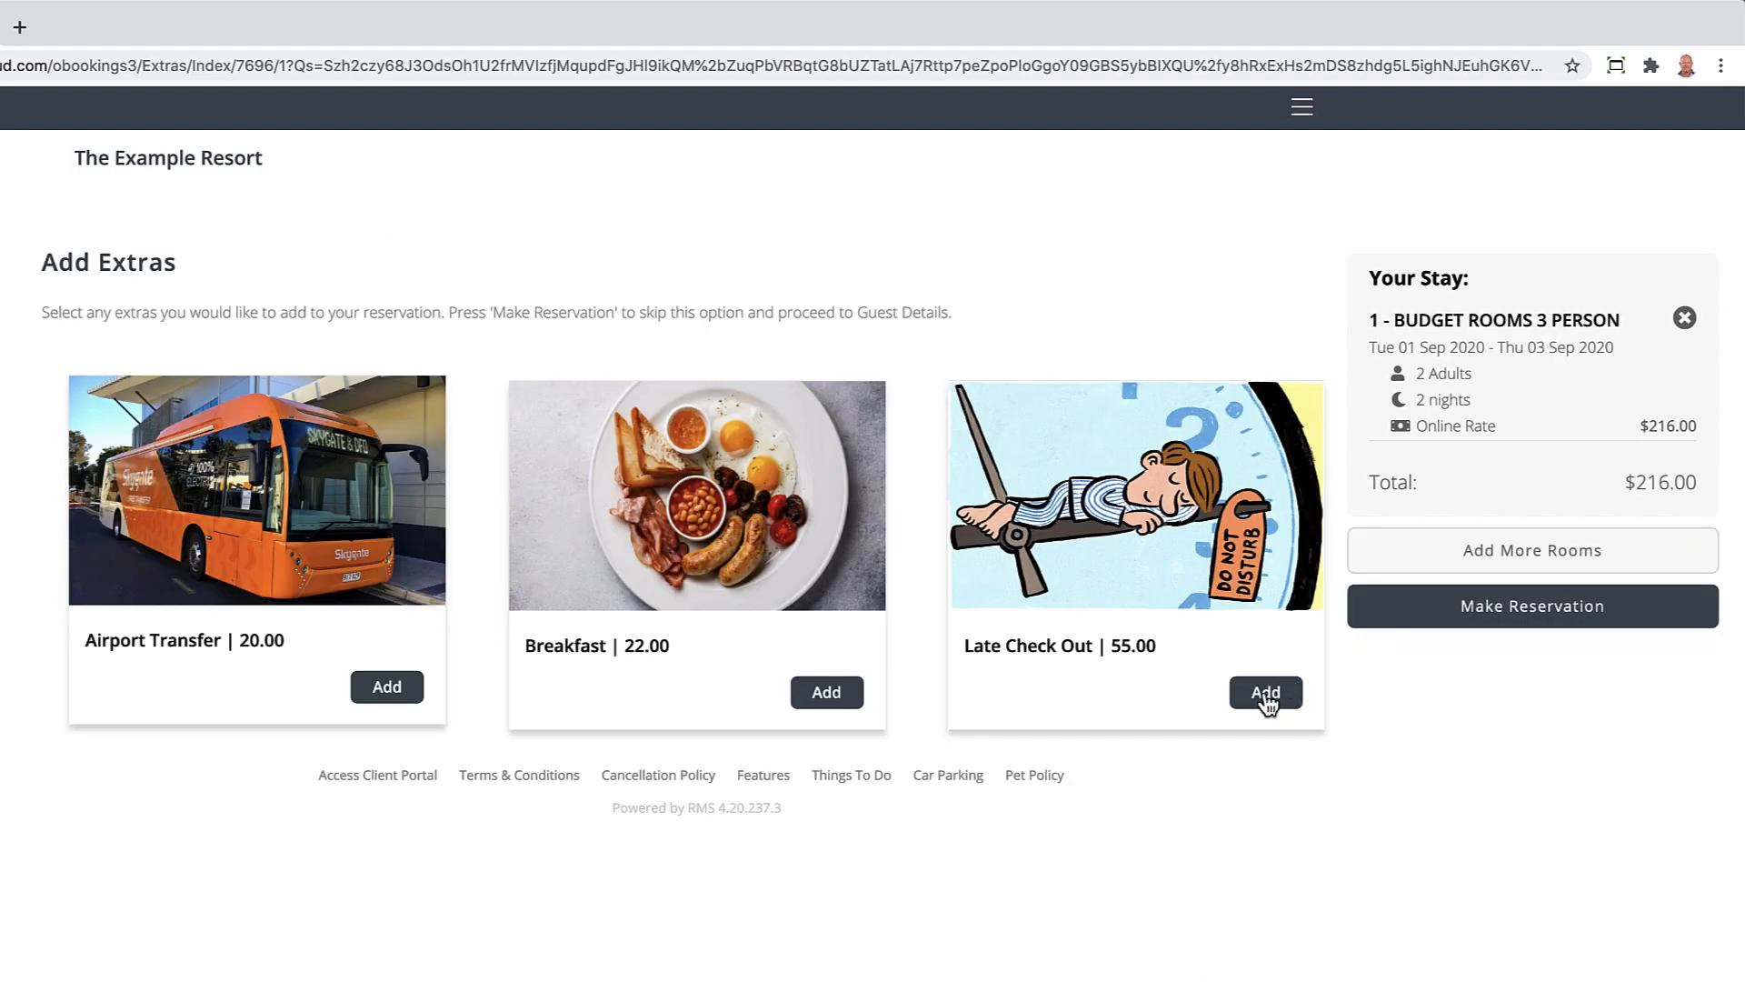
left_click(1265, 690)
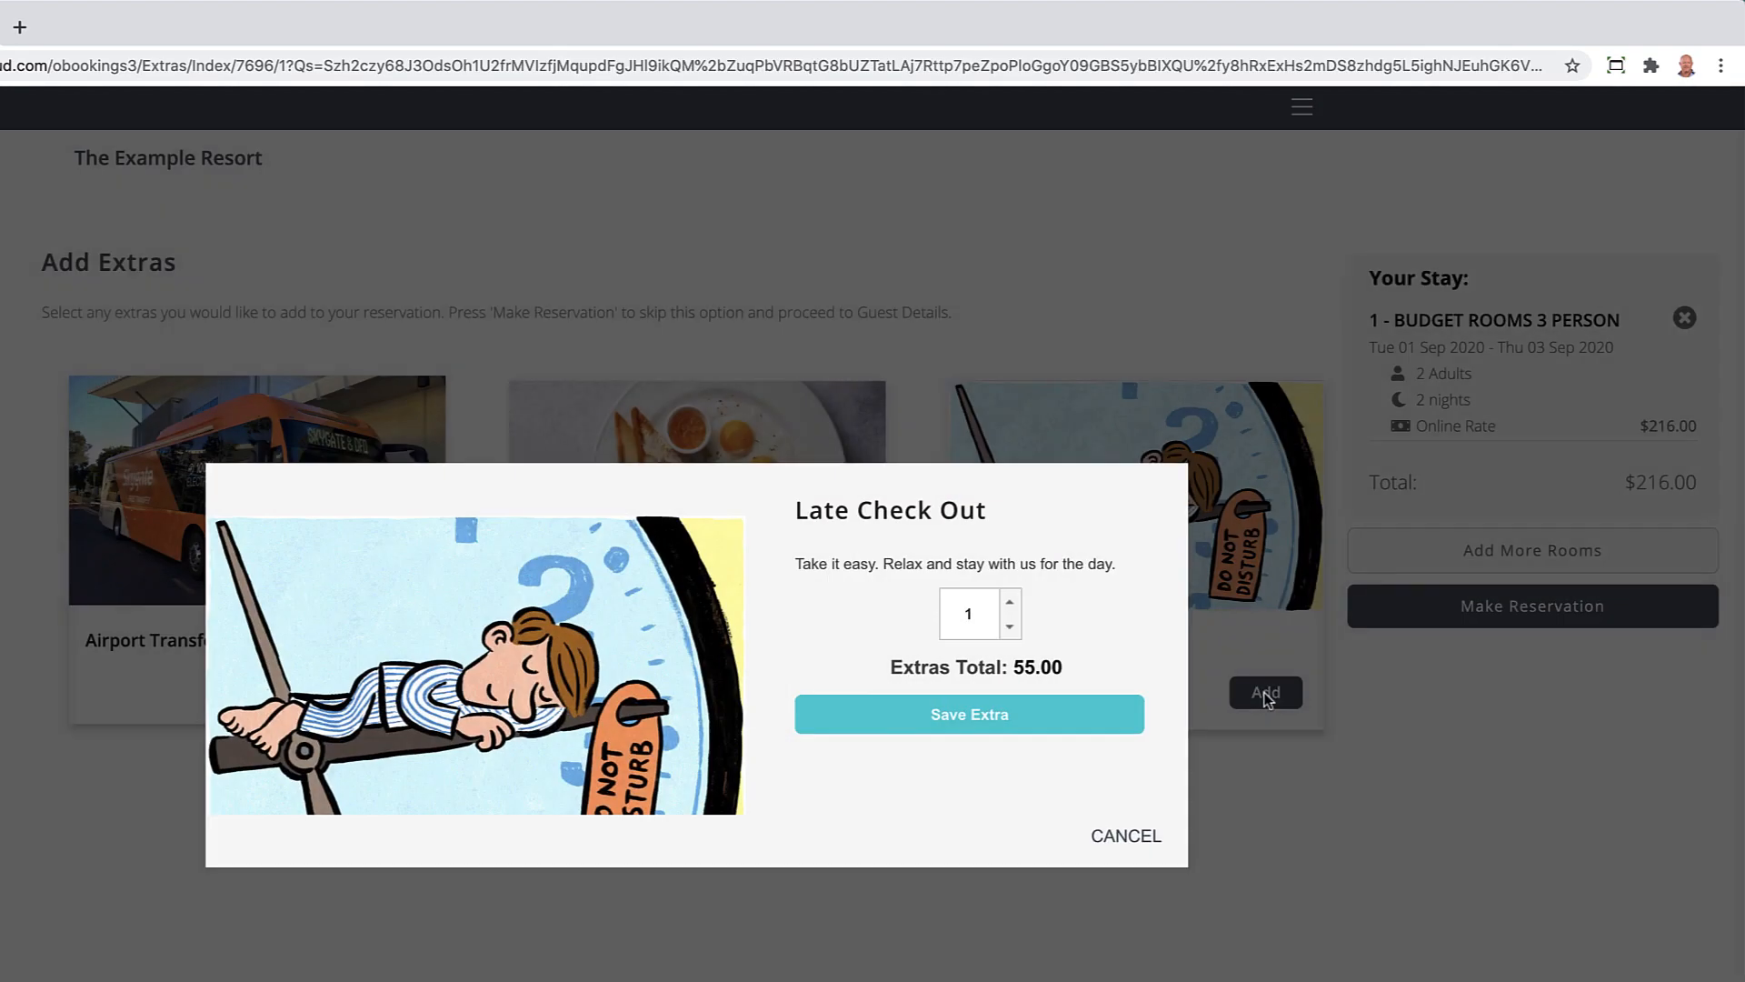
mouse_move(1062, 714)
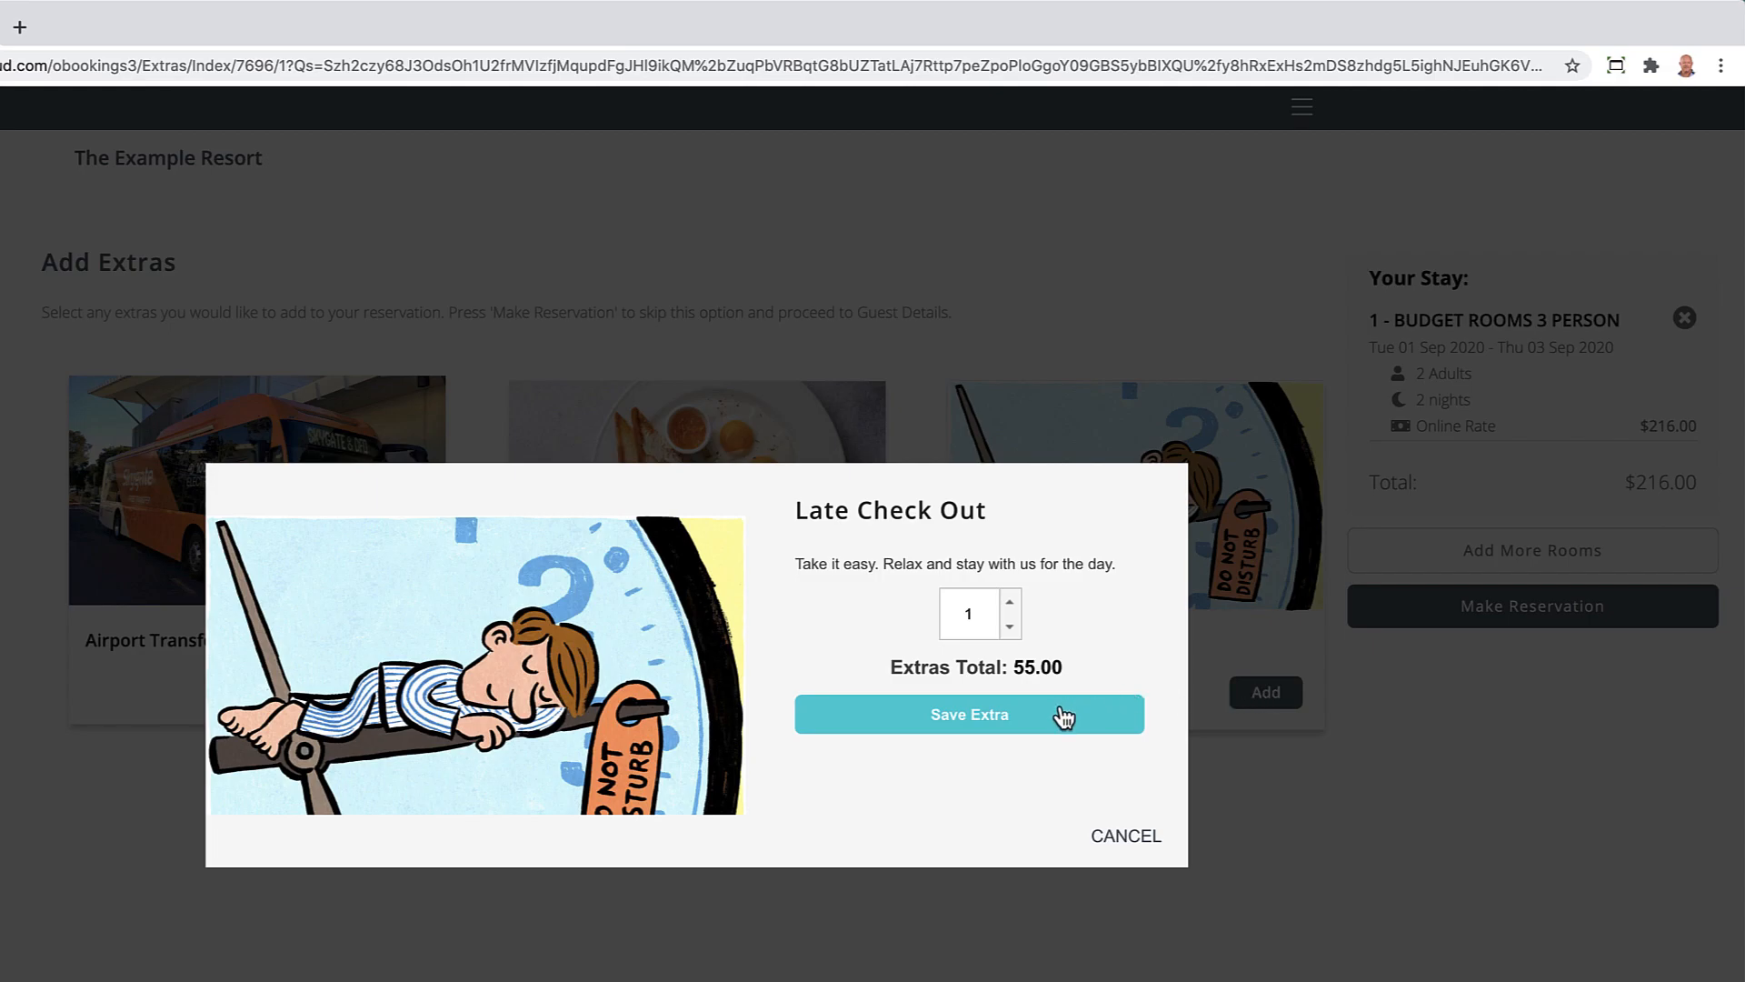
left_click(967, 714)
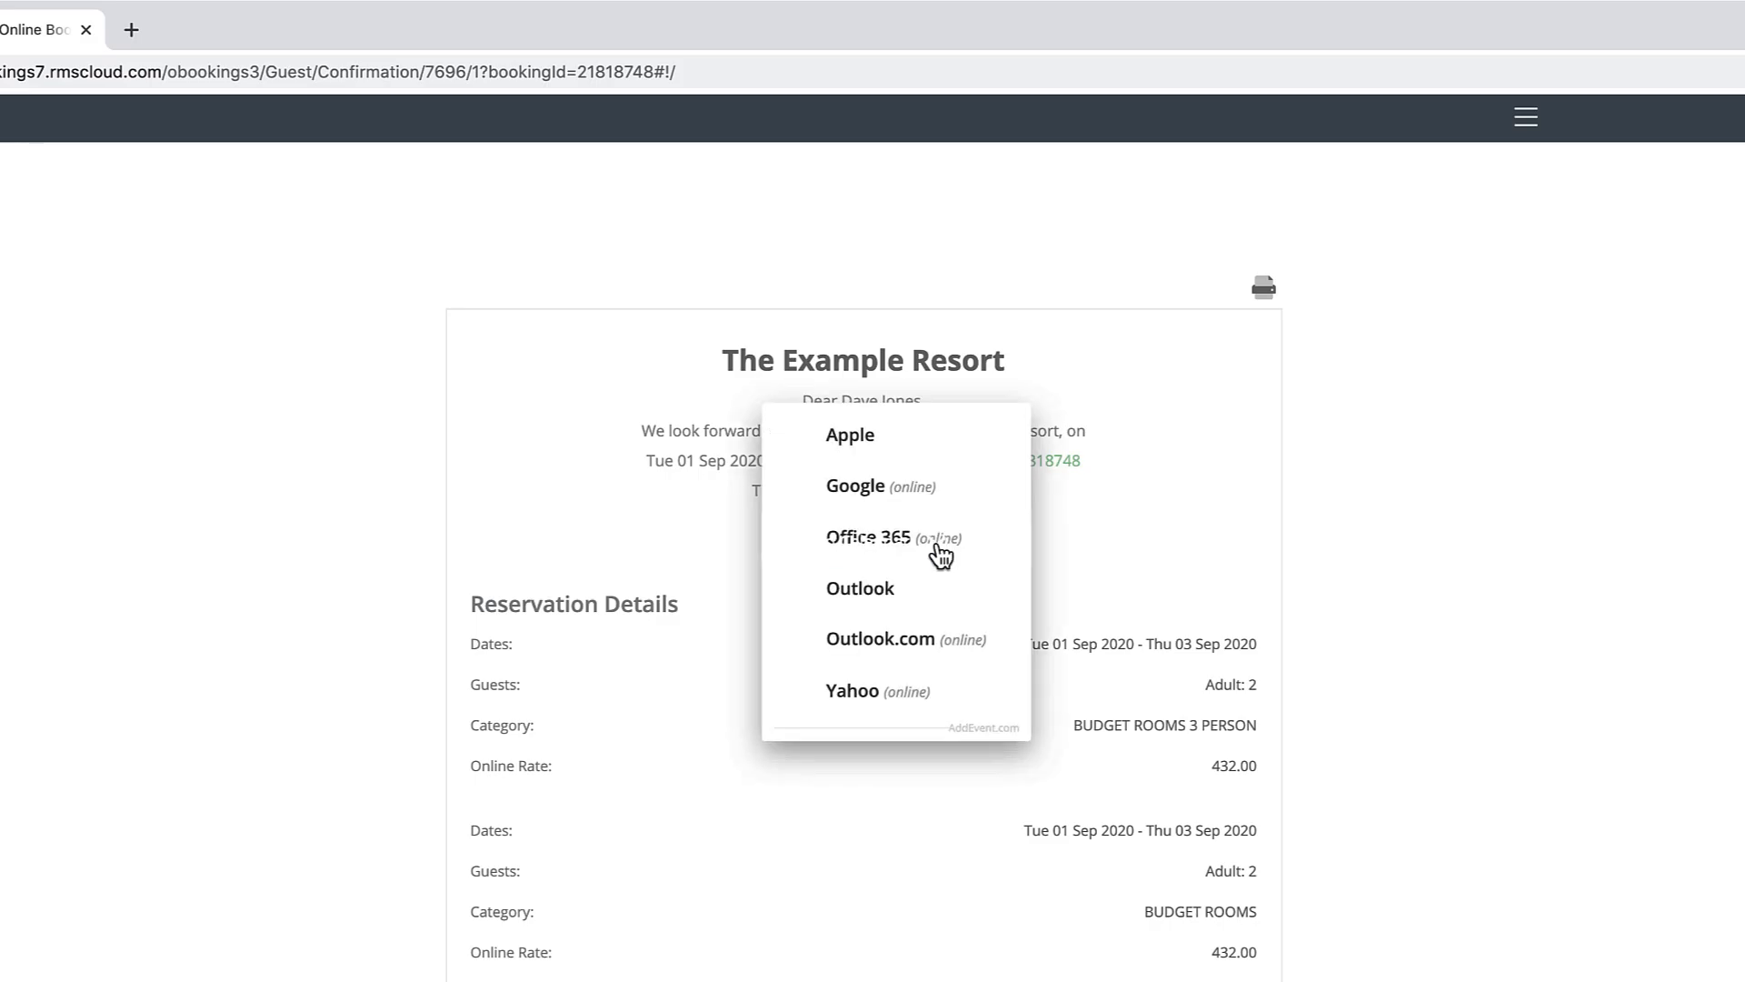
mouse_move(942, 556)
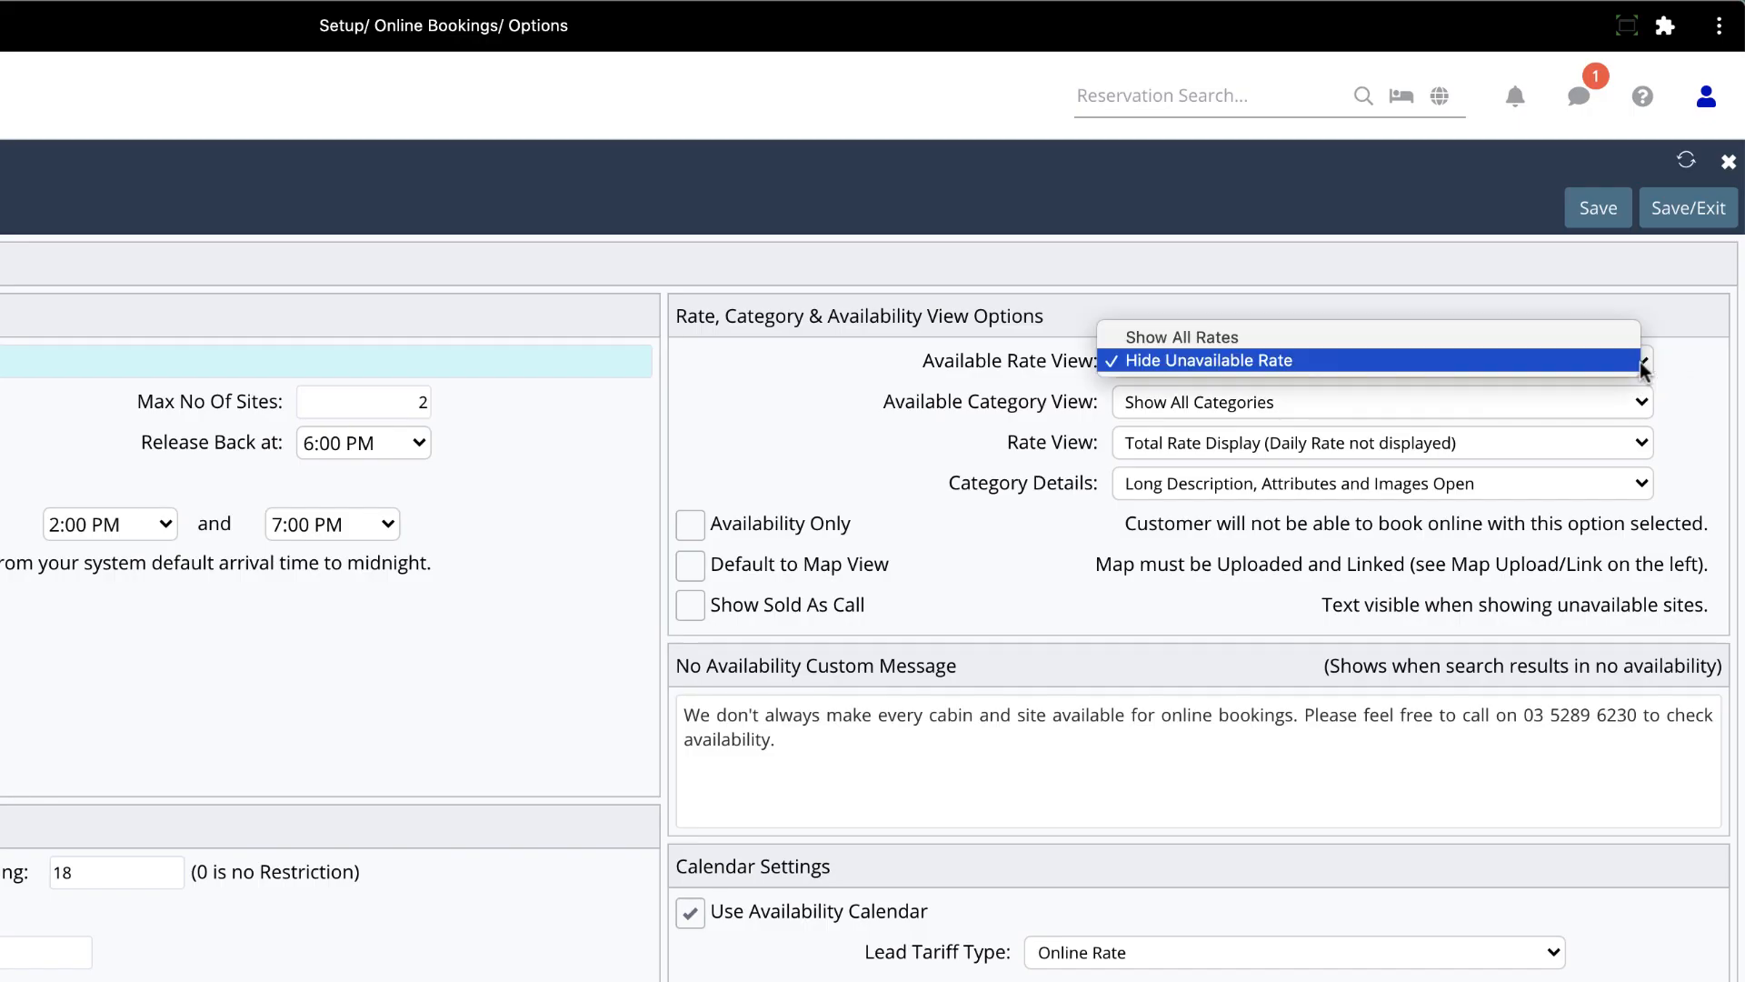
mouse_move(1180, 336)
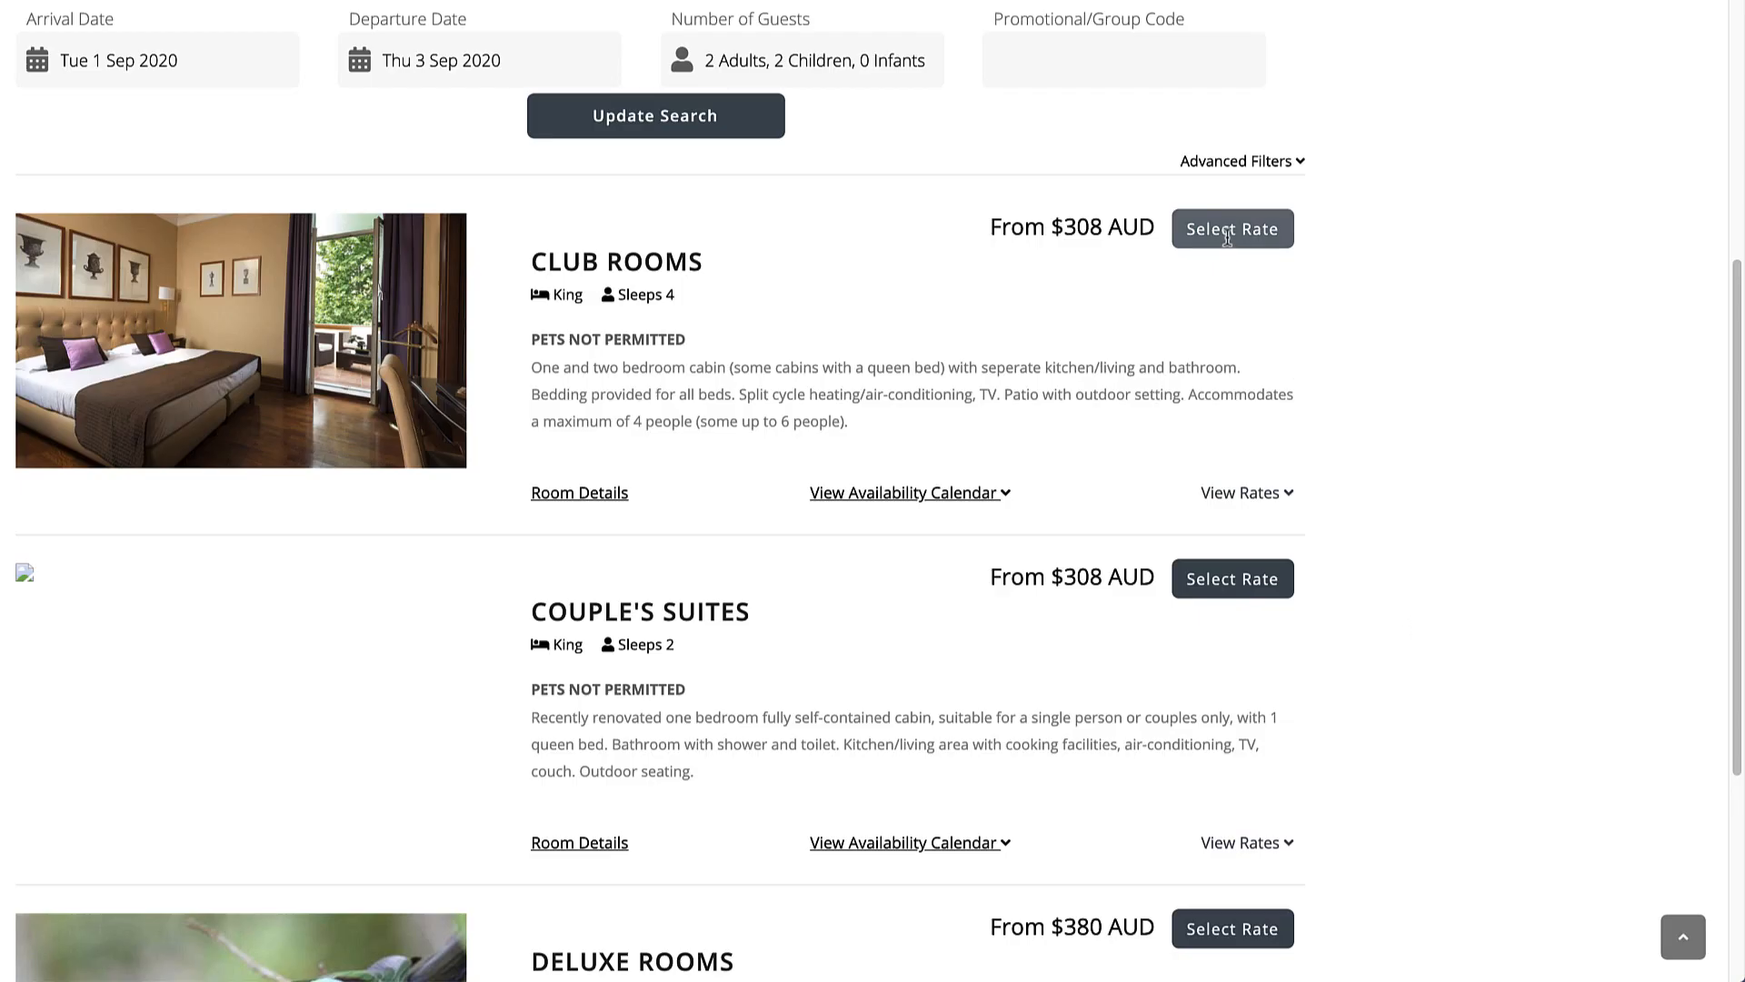
- View the available rates for Club Rooms
left_click(1231, 228)
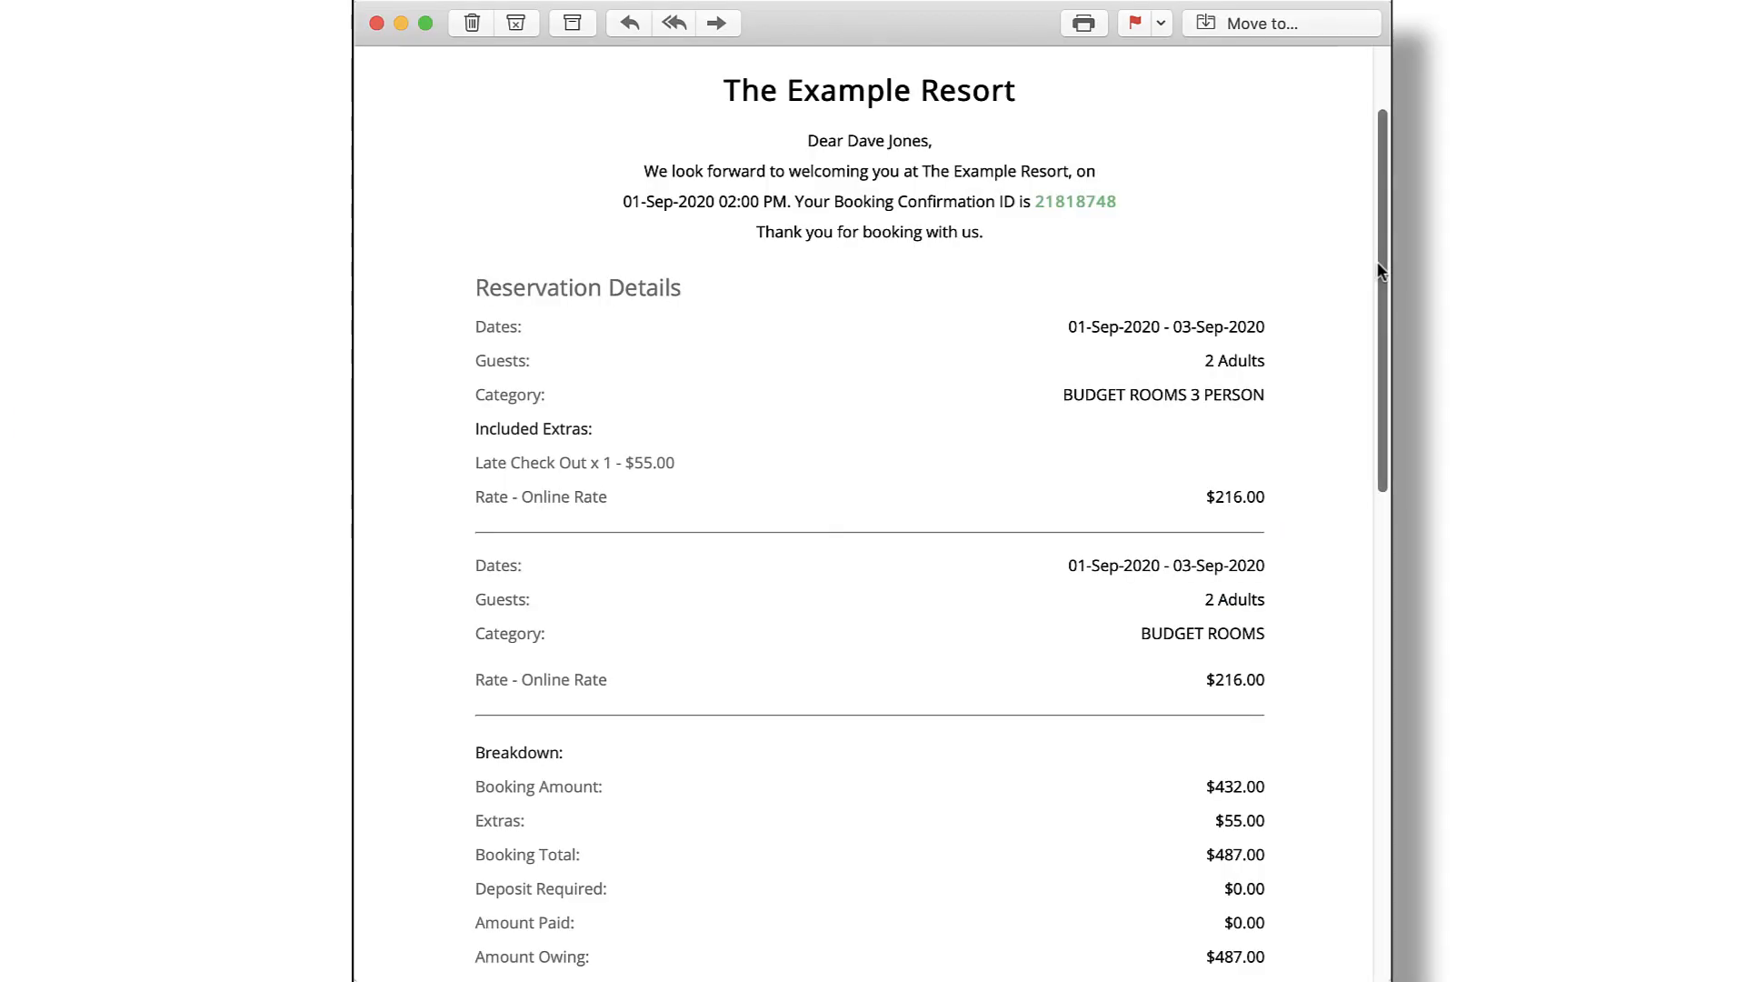
- Scroll the confirmation email and show the resort's Great Ocean Road location on a map
scroll("down", 3)
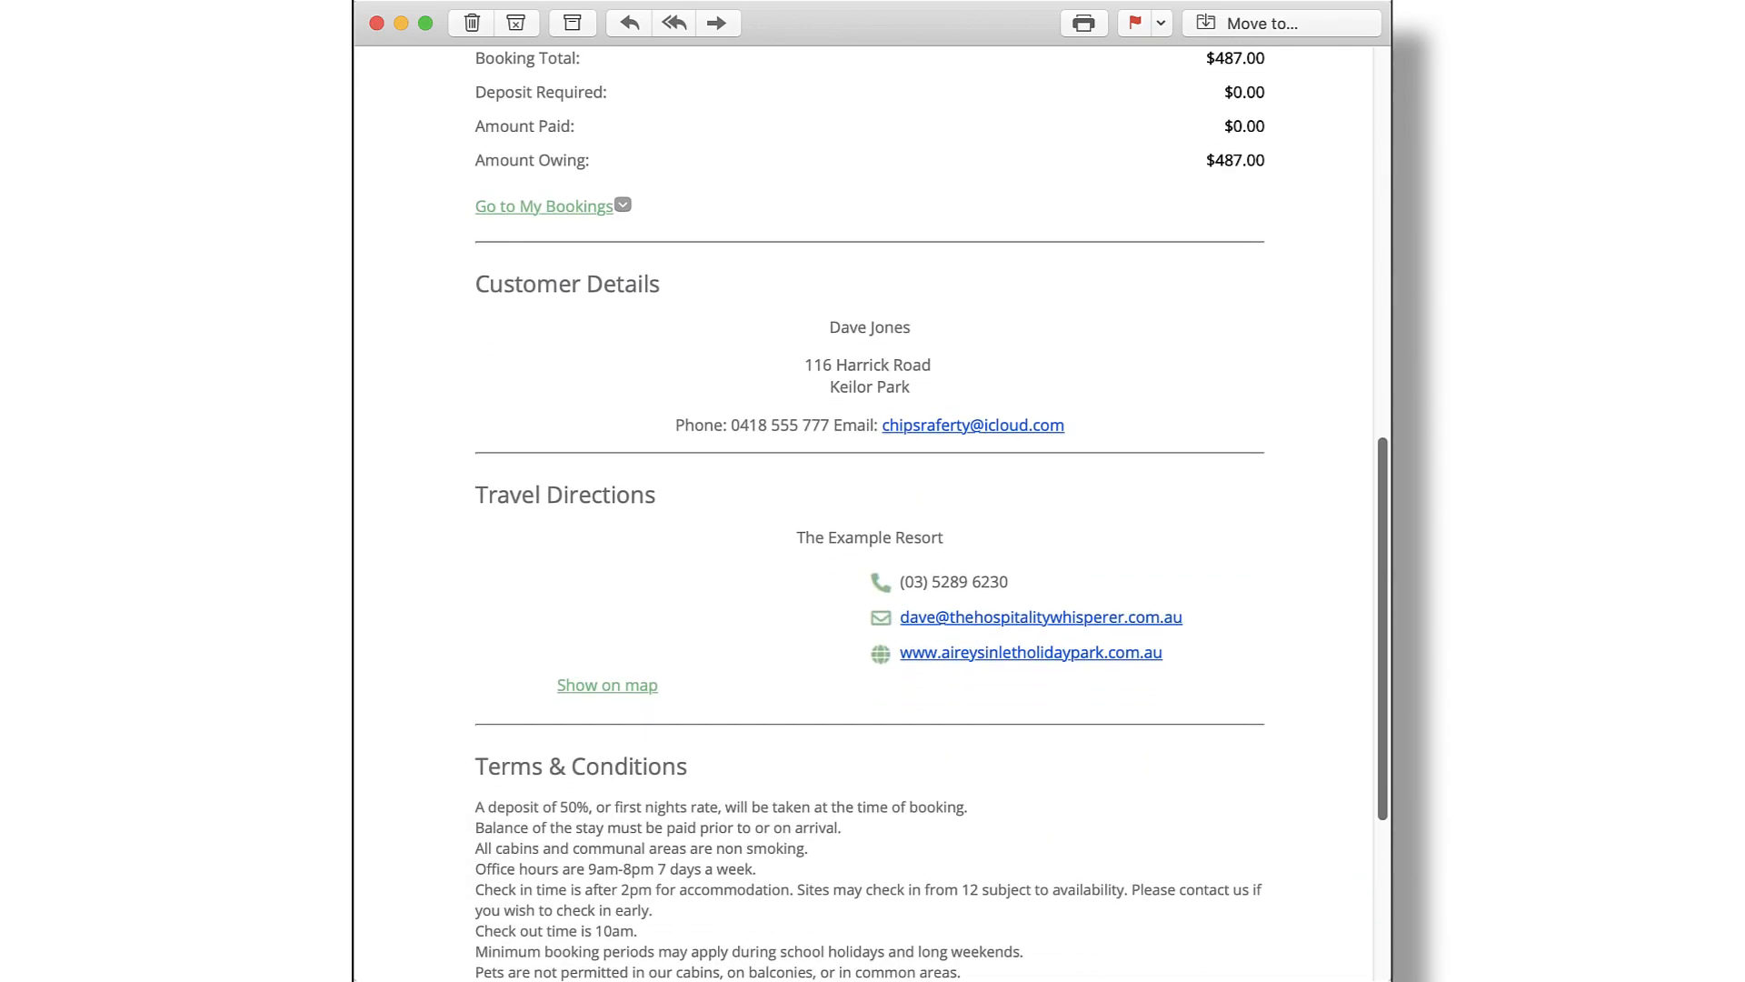
left_click(606, 685)
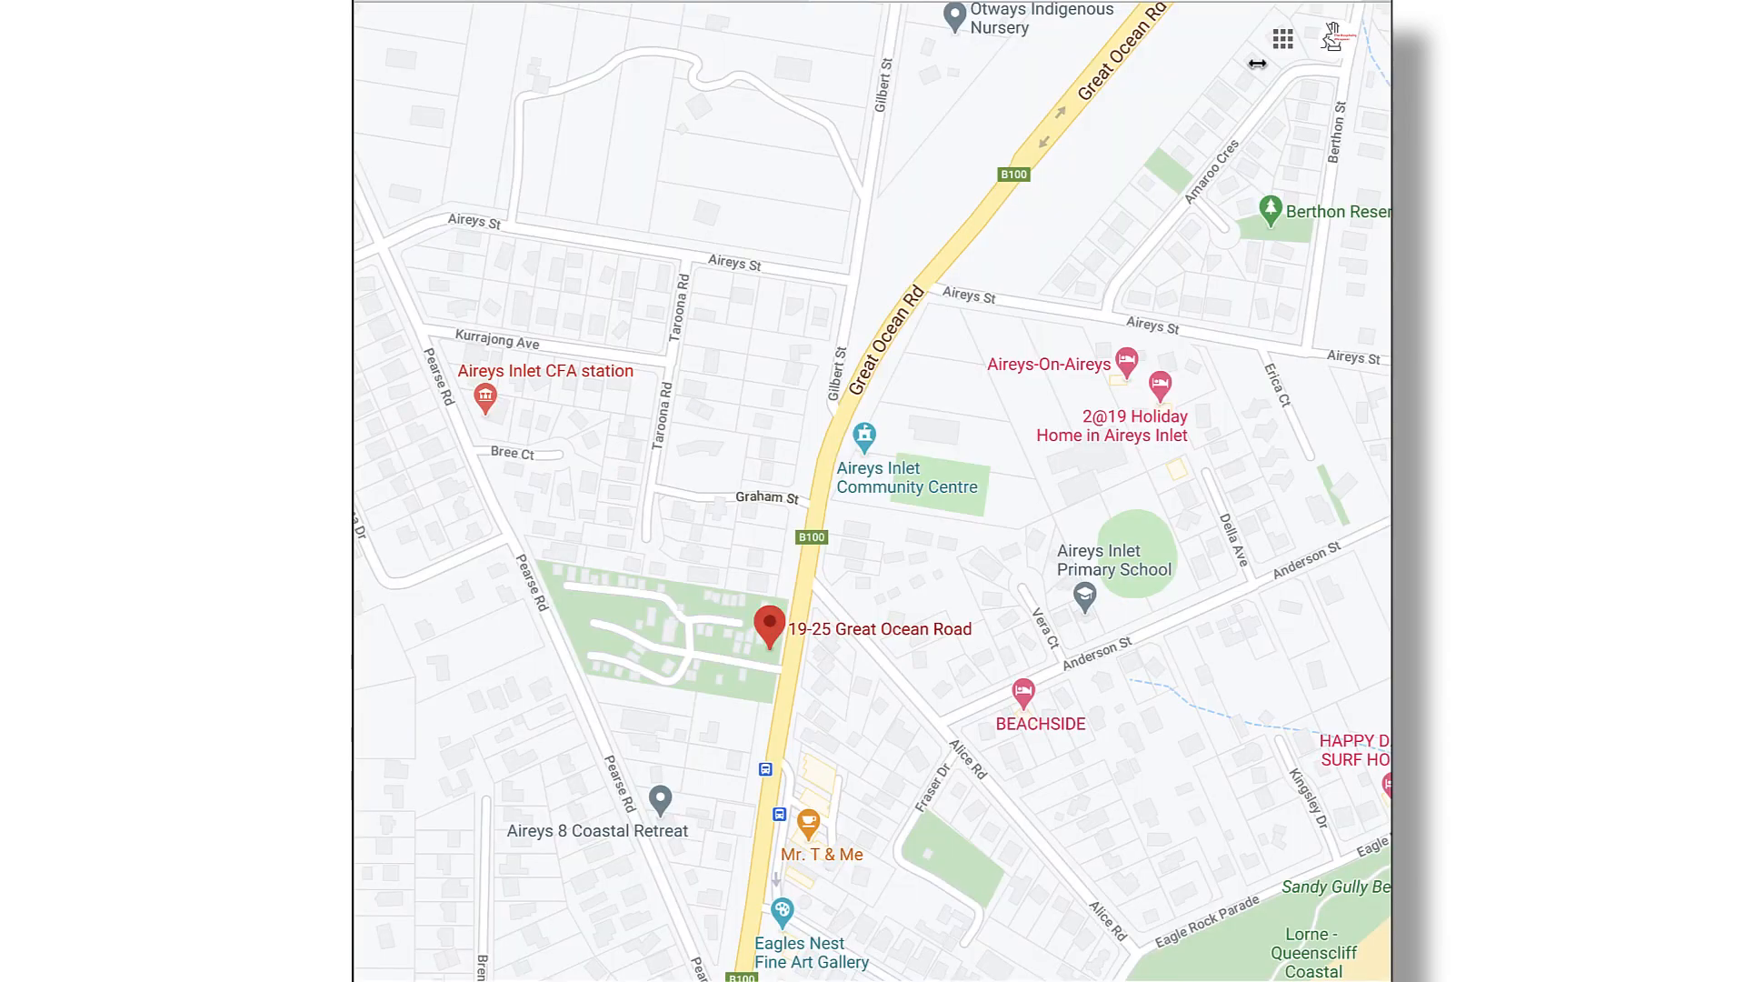